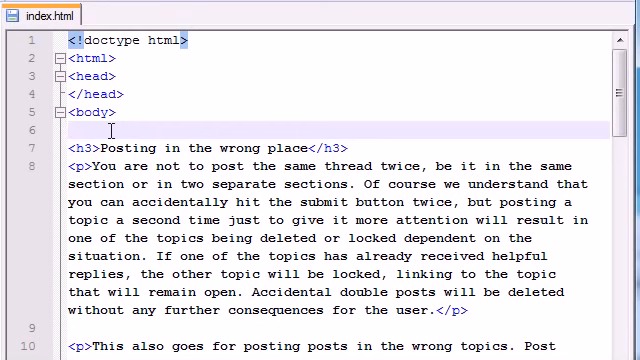
- Scroll the rendered forum-rules page in Chrome down to the Advertising and Copyright sections
scroll(down, 3)
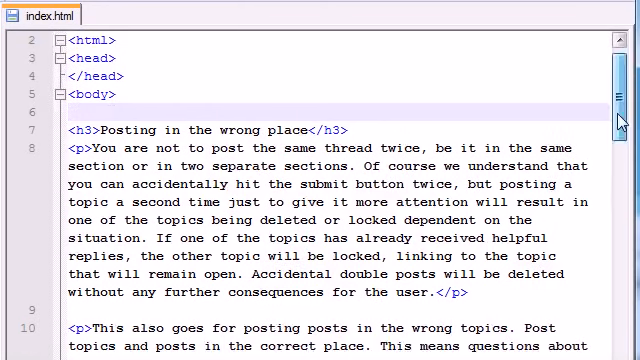
scroll(down, 3)
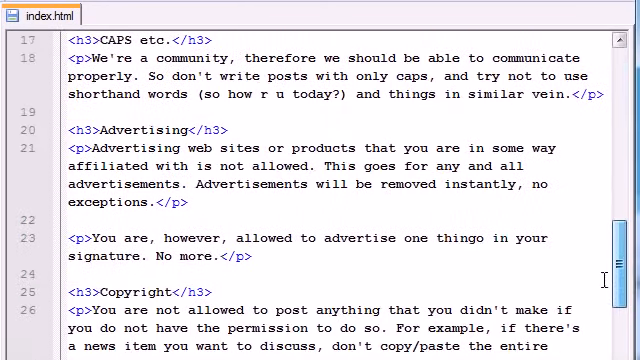
scroll(up, 3)
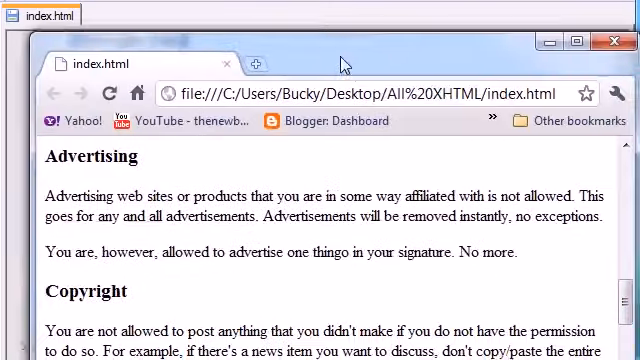
scroll(down, 3)
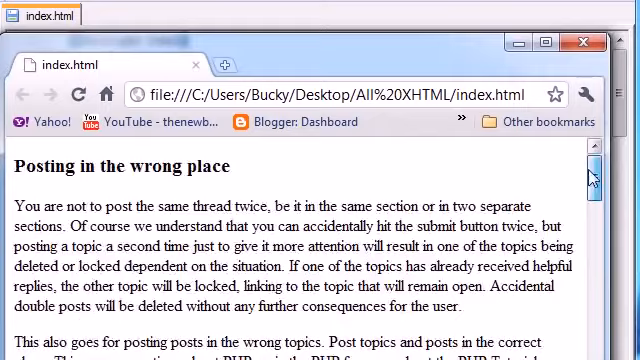
scroll(down, 3)
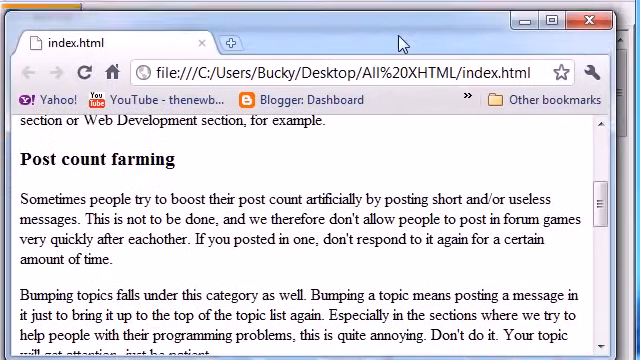
scroll(down, 3)
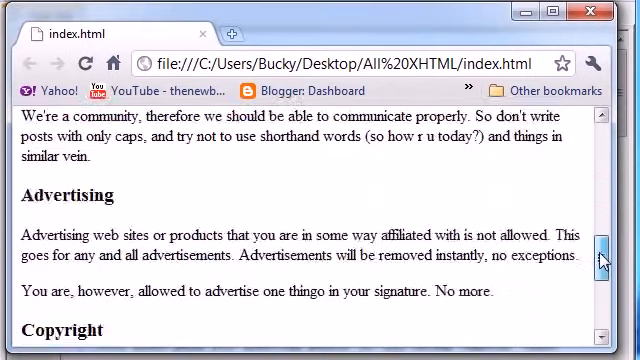
scroll(down, 3)
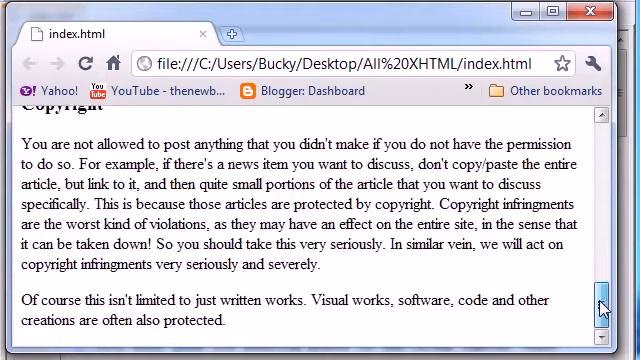
scroll(down, 3)
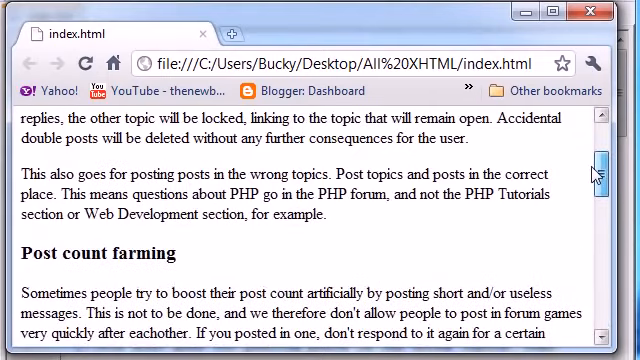
scroll(up, 3)
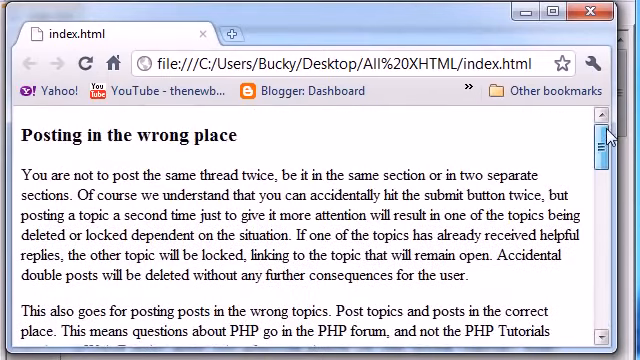
scroll(down, 3)
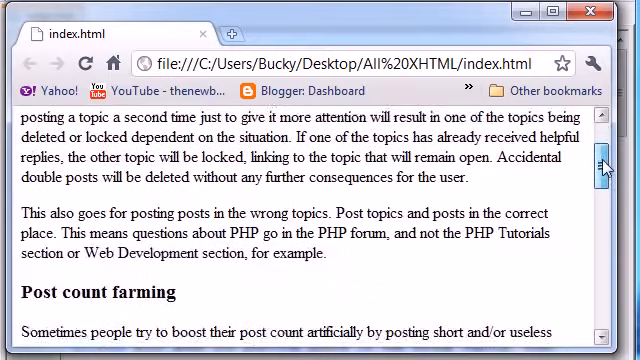
scroll(down, 3)
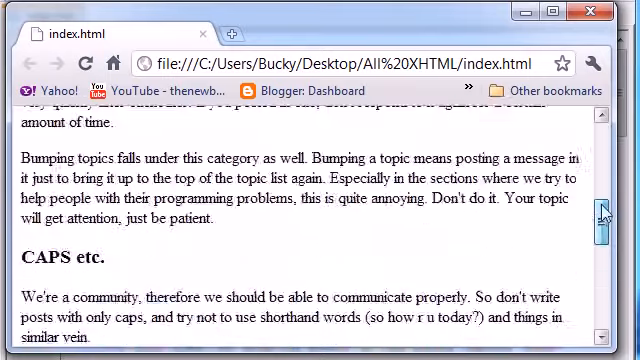
scroll(up, 3)
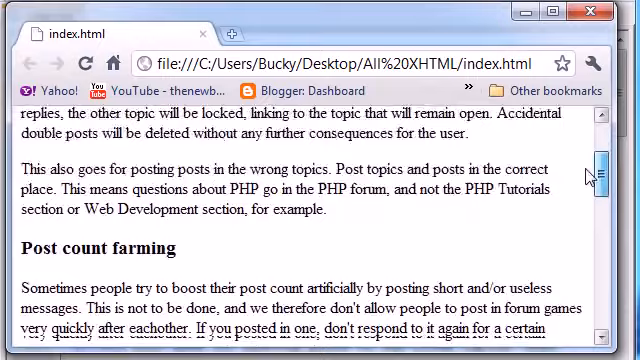
scroll(up, 3)
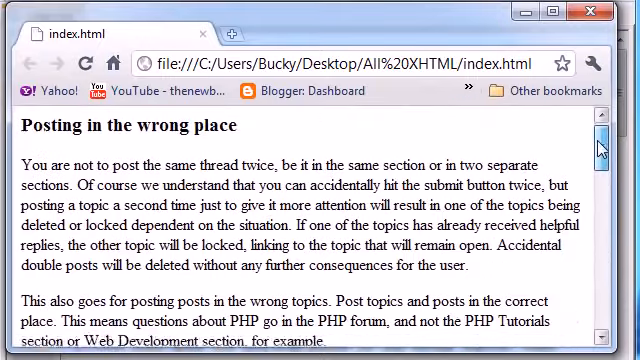
scroll(down, 3)
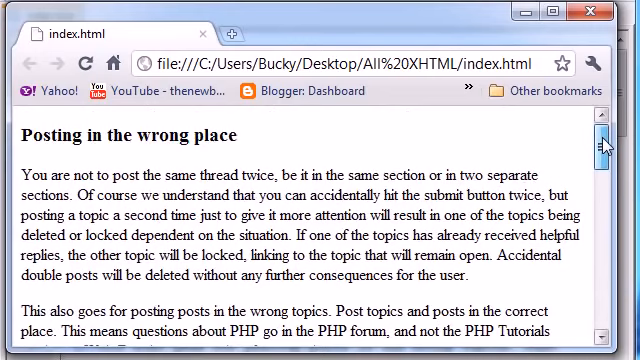
scroll(down, 3)
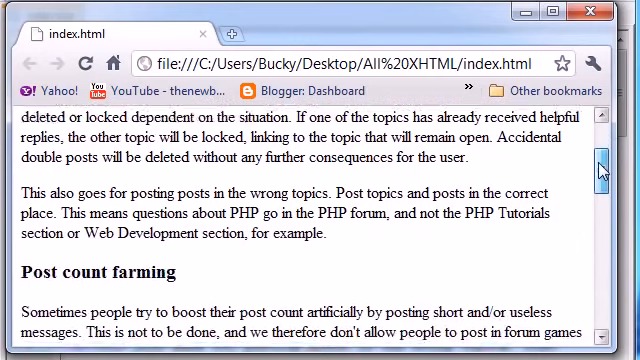
scroll(down, 3)
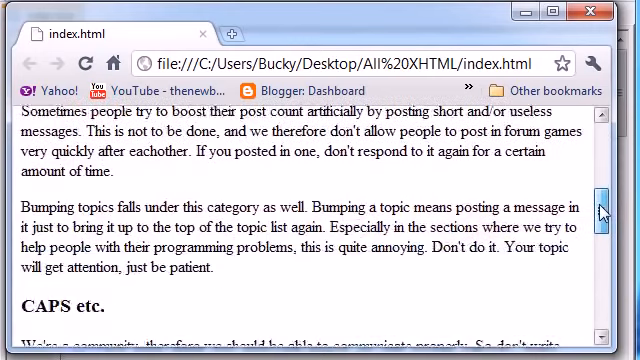
scroll(down, 3)
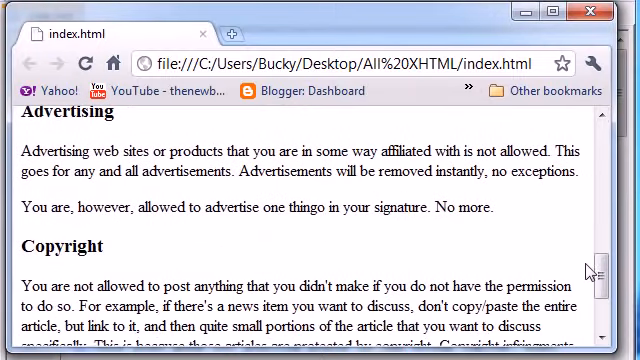
mouse_move(477, 30)
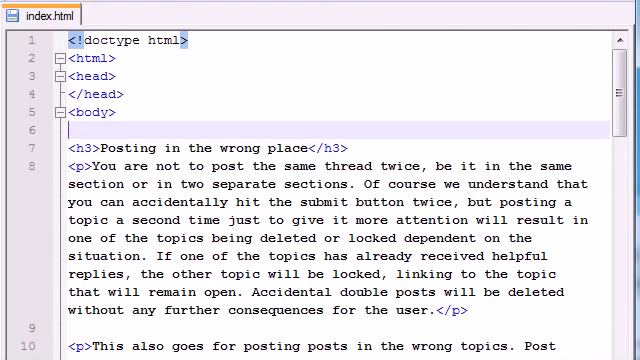
scroll(down, 3)
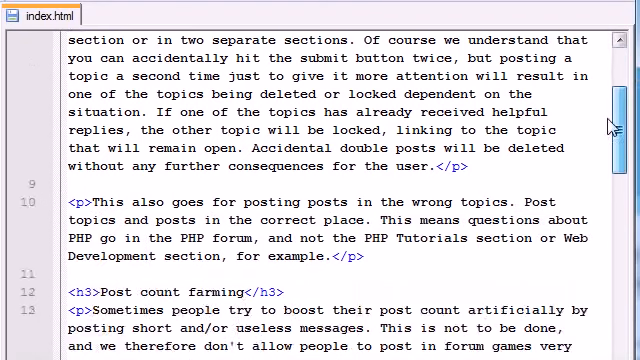
scroll(down, 3)
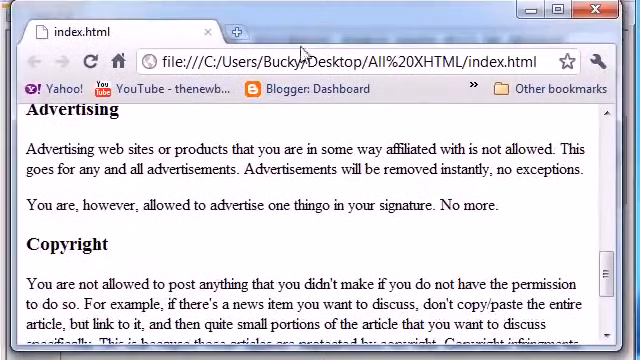
scroll(down, 3)
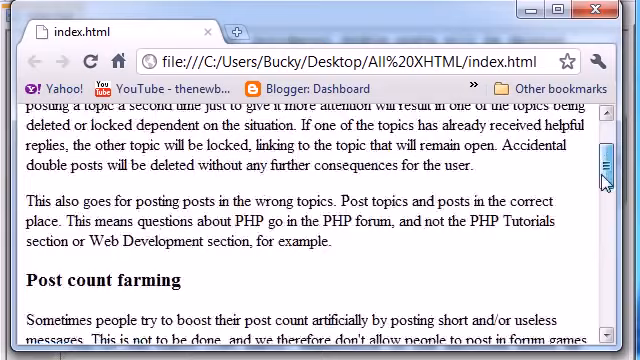
scroll(down, 3)
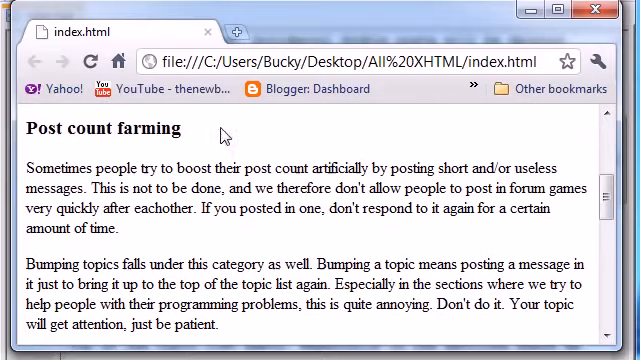
double_click(106, 128)
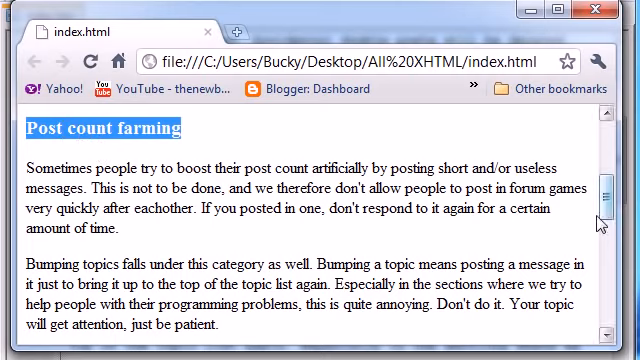
scroll(down, 3)
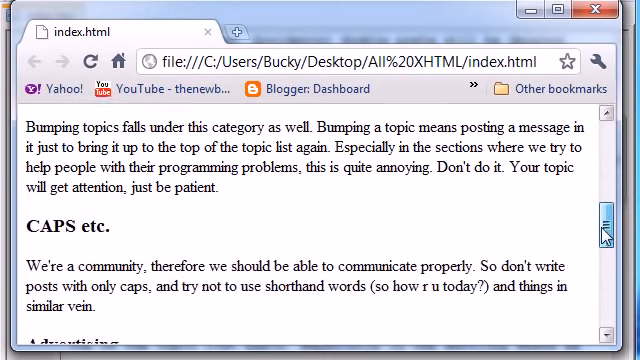
scroll(down, 3)
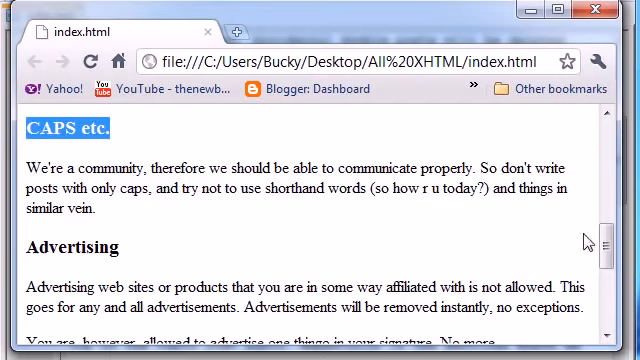
scroll(down, 3)
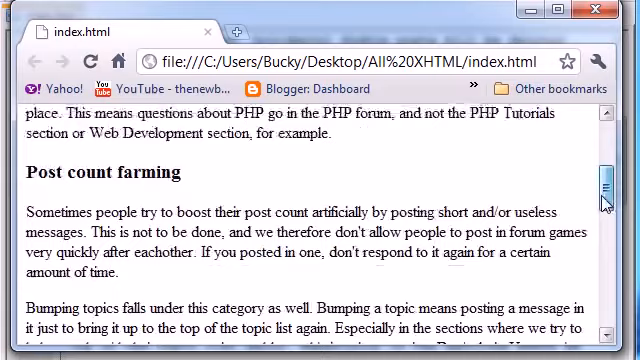
scroll(down, 3)
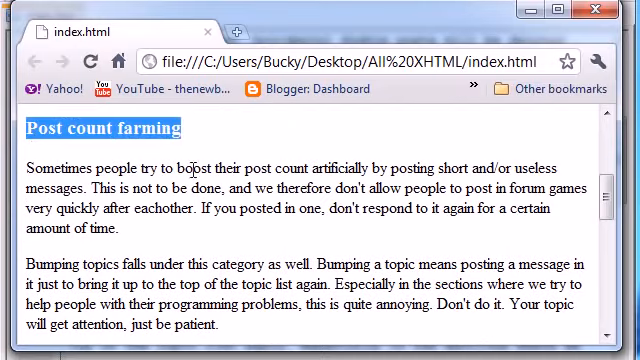
mouse_move(325, 35)
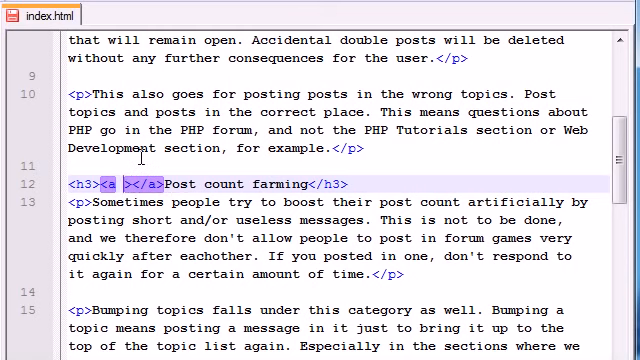
- Insert <a name="farm"></a> before the 'Post count farming' heading text, then return to the file top
text(b)
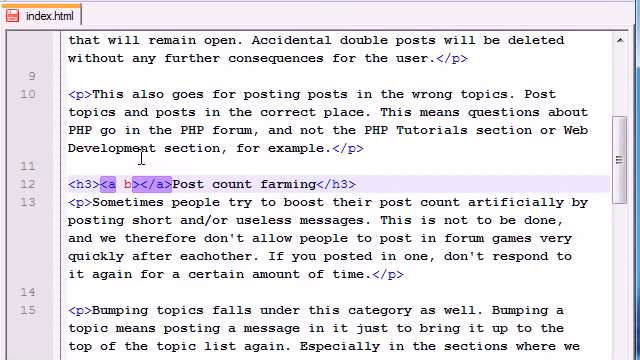
text(name)
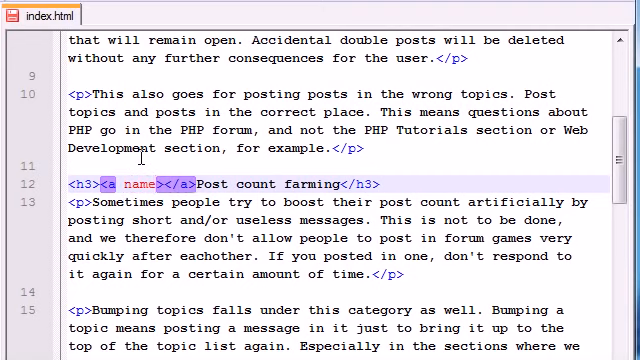
text(="")
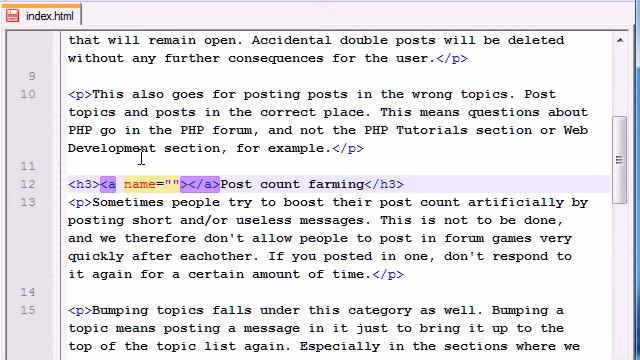
text(farm)
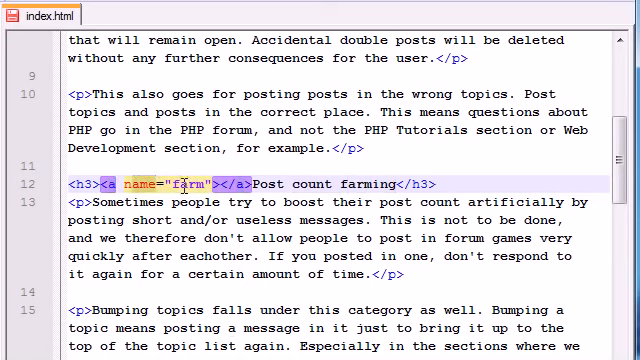
scroll(up, 3)
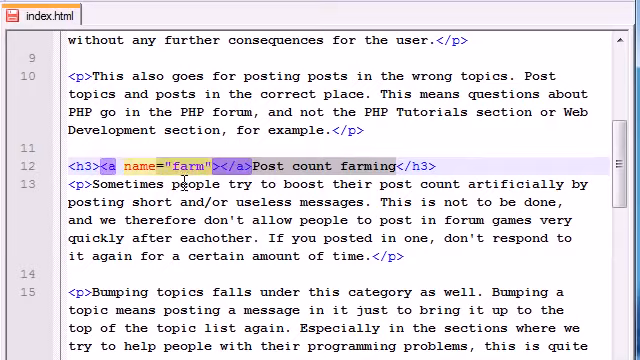
scroll(up, 3)
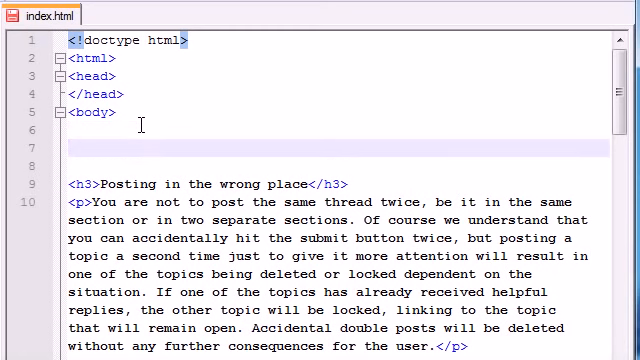
- Type a 'Farming Section' link with href "#farm" on the empty line after <body>
text(<a>)
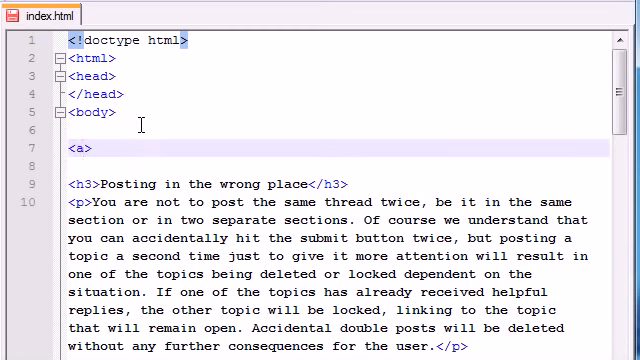
text(</>)
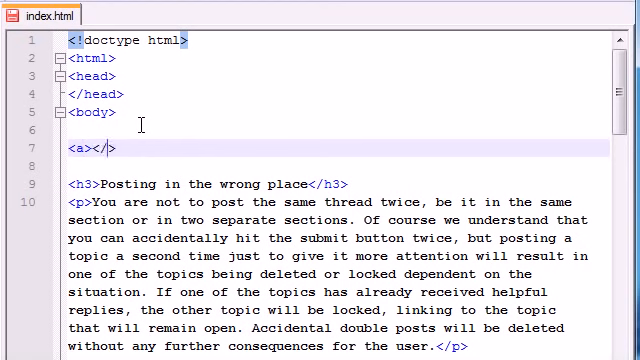
text(a)
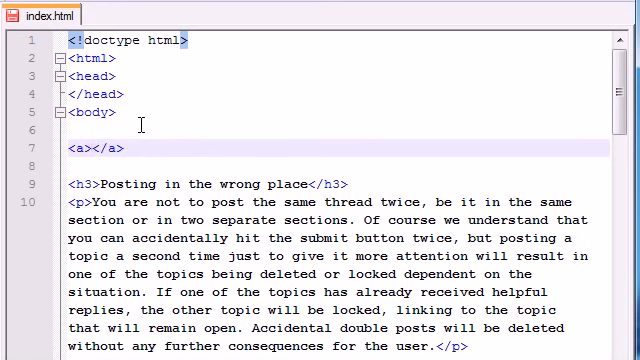
text(Farming Se)
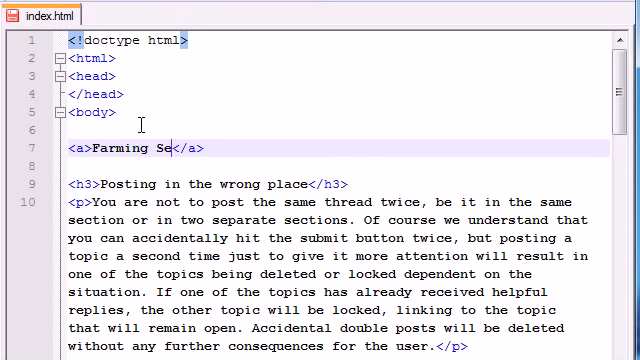
text(ction)
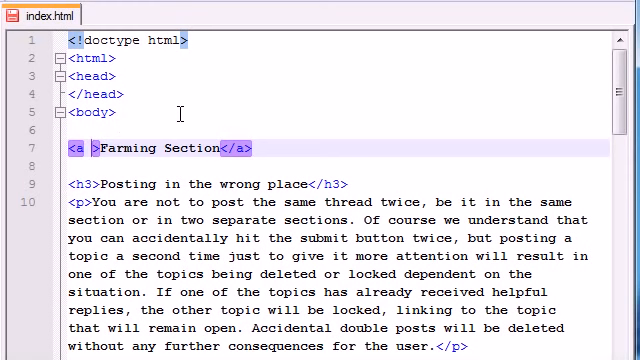
text(href=")
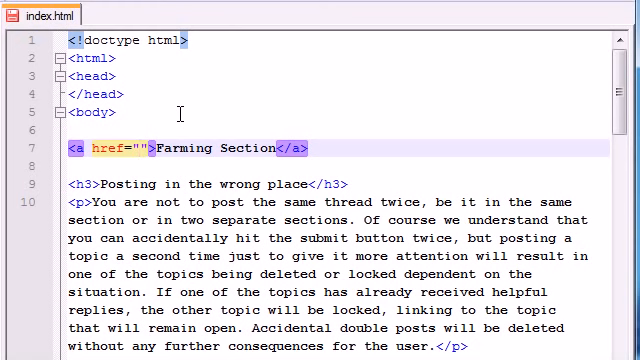
text(#)
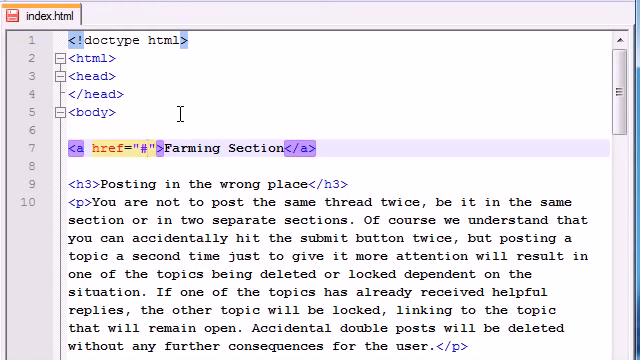
text(farm)
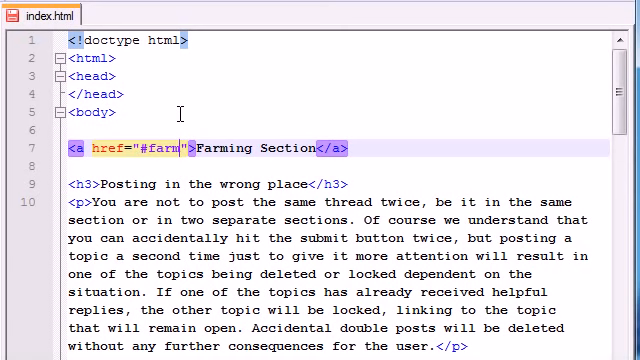
mouse_move(189, 126)
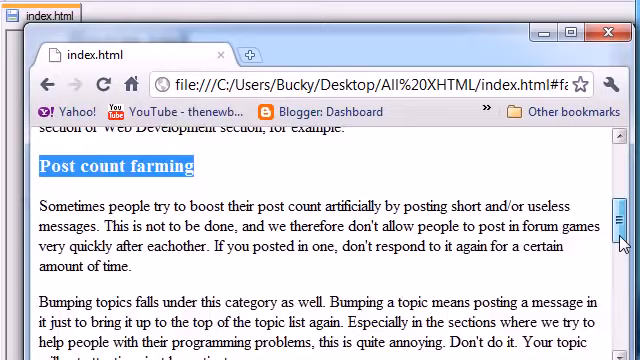
- Check in Chrome that the Farming Section link lands on Post count farming
scroll(down, 3)
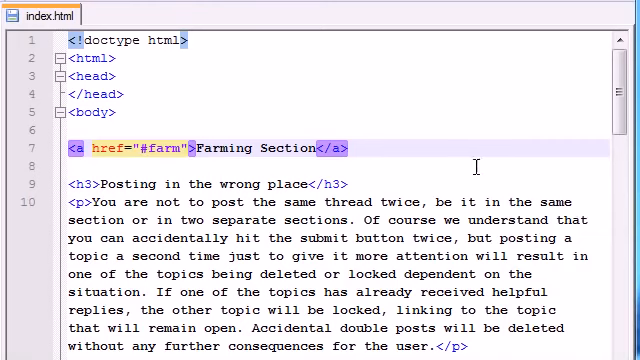
- Insert <a name="ads"></a> at the start of the Advertising h3 heading
scroll(down, 3)
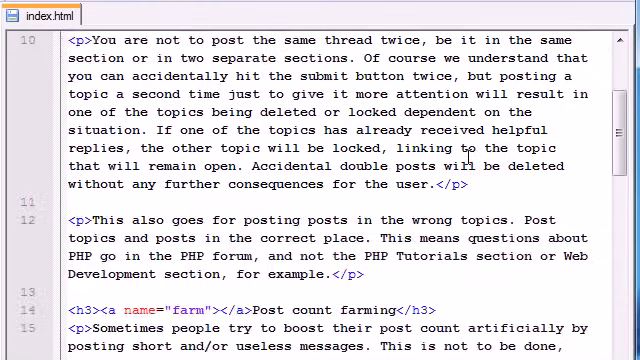
scroll(down, 3)
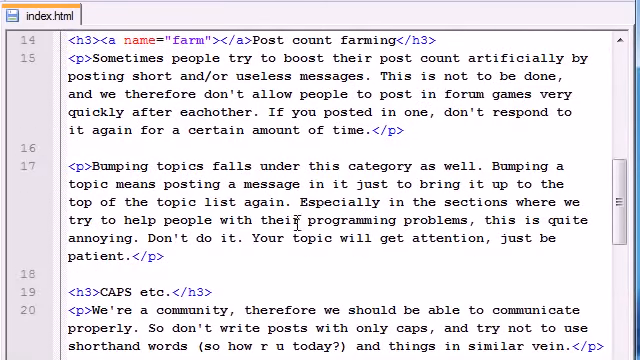
scroll(down, 3)
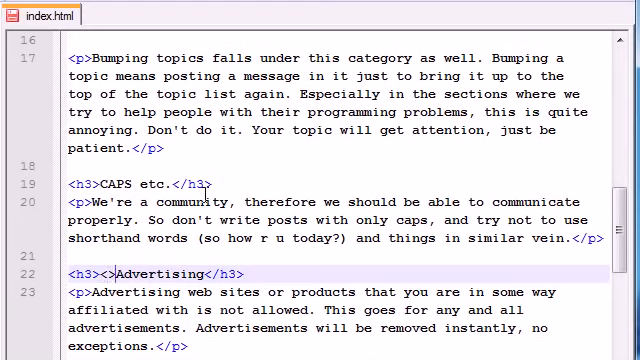
text(a></a)
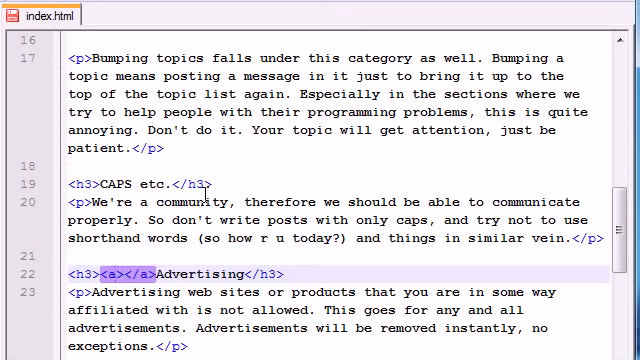
text(name=")
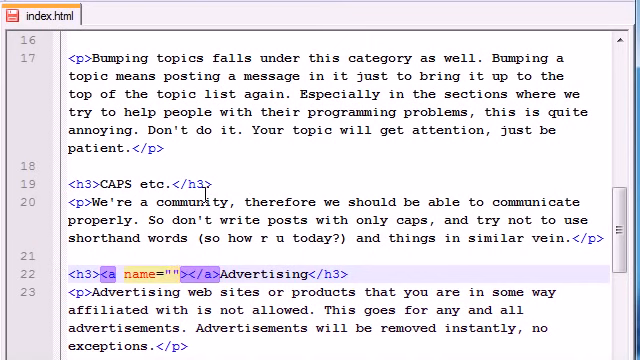
text(ads)
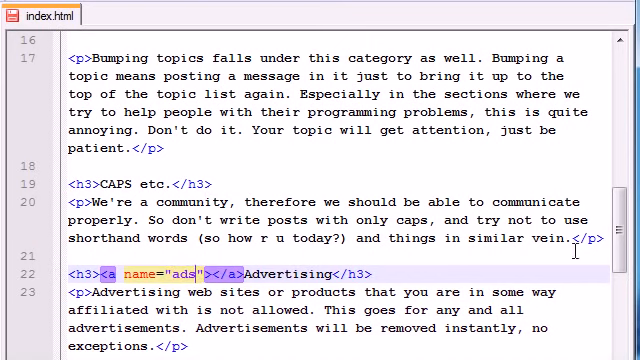
scroll(up, 3)
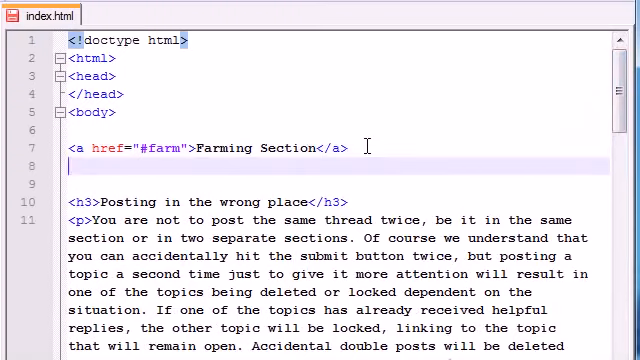
- Add an 'Ads section' link with href "#ads" below the Farming Section link
text(<>)
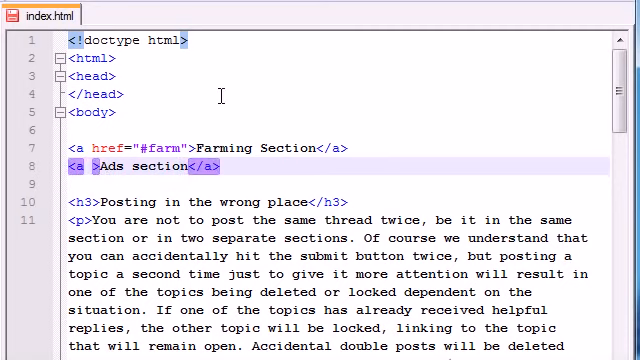
text(href="")
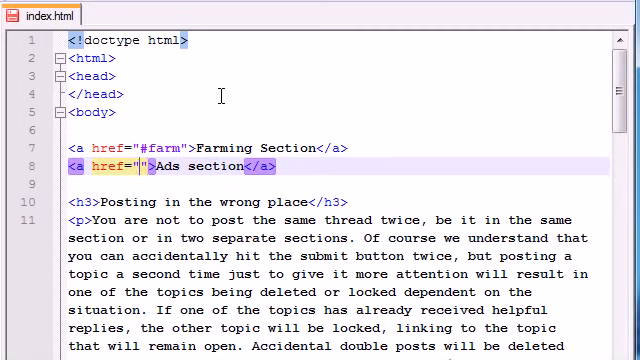
text(#ads)
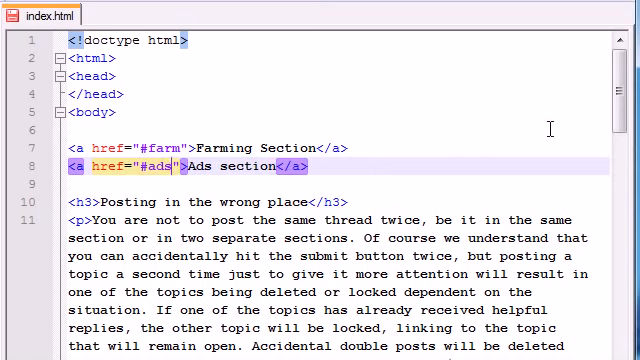
scroll(down, 3)
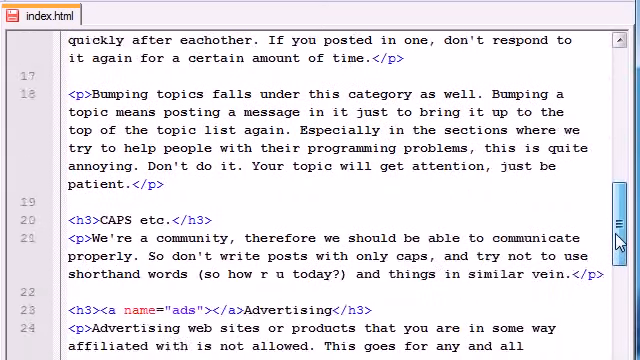
scroll(down, 3)
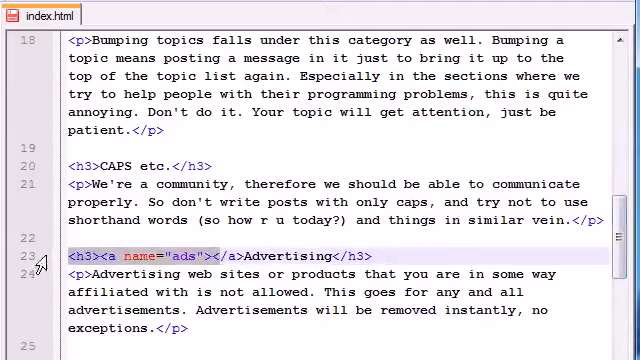
scroll(up, 3)
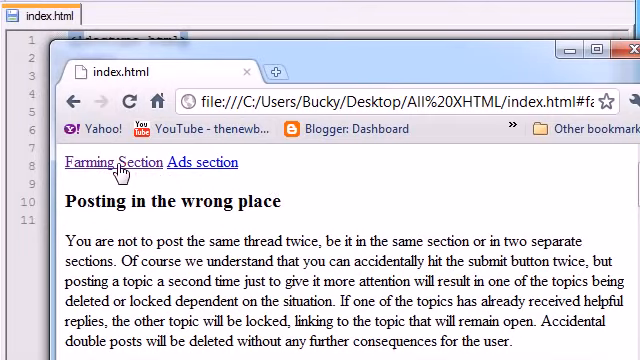
- Refresh index.html in Chrome and follow the Ads section link to Advertising
click(102, 162)
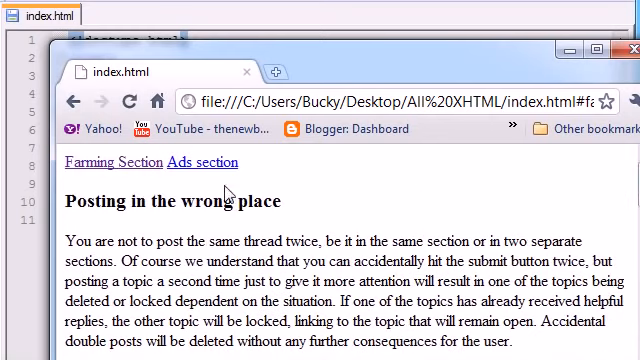
click(206, 162)
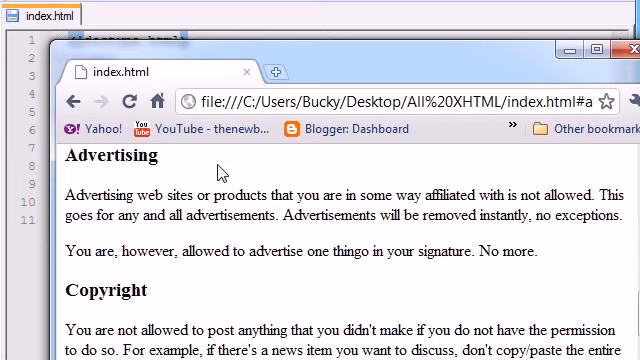
mouse_move(155, 165)
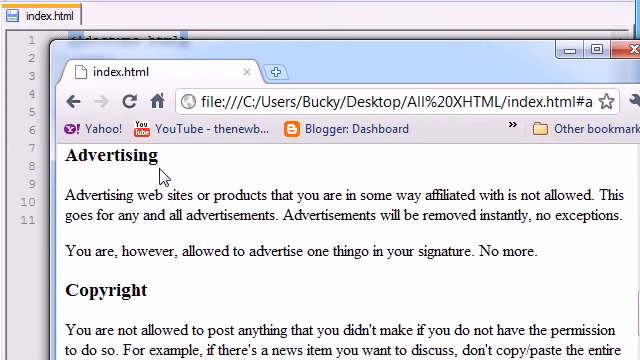
mouse_move(472, 80)
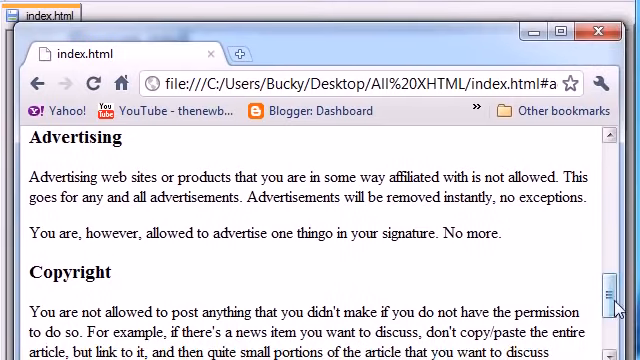
scroll(down, 3)
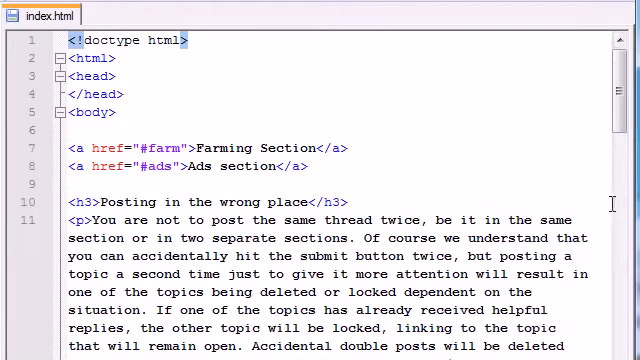
scroll(down, 3)
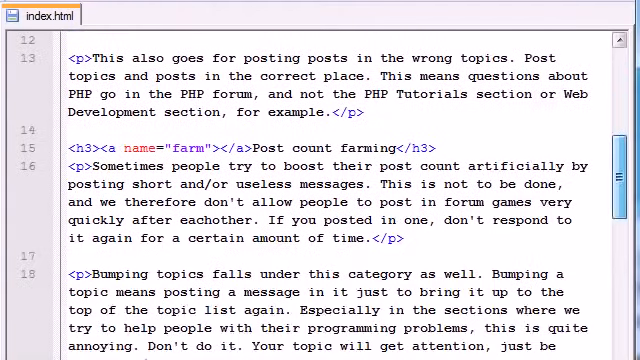
click(220, 147)
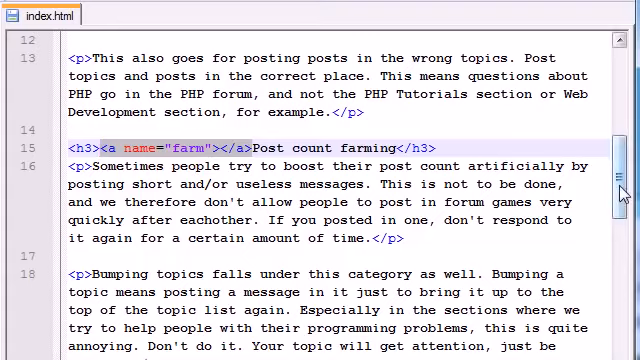
scroll(up, 3)
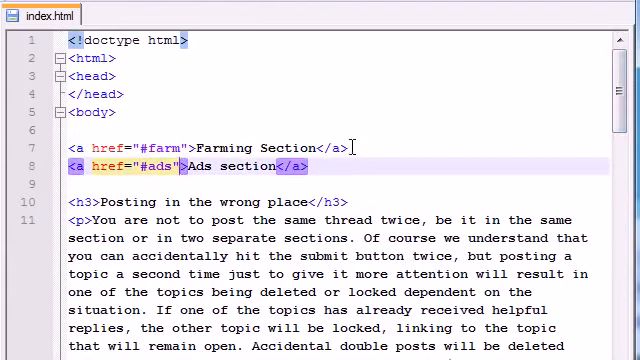